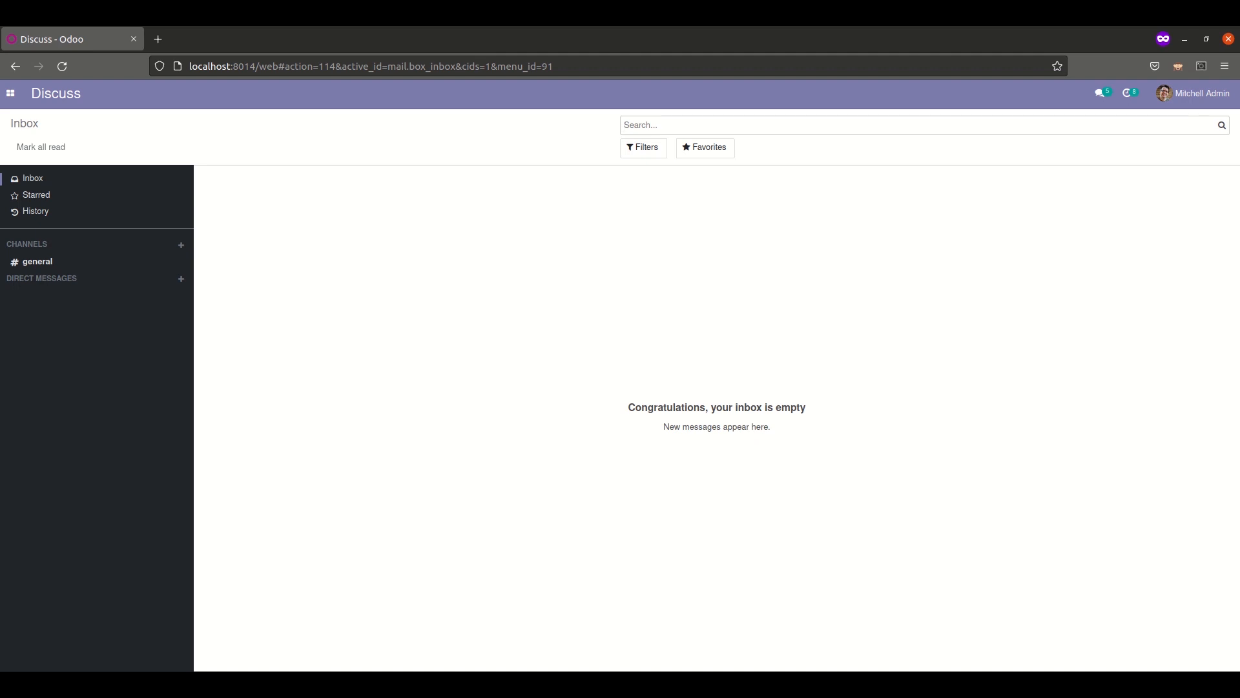
- Switch from the Odoo Discuss inbox to PyCharm showing the sale order model in models.py
{"action": "left_click", "coordinate": [712, 126]}
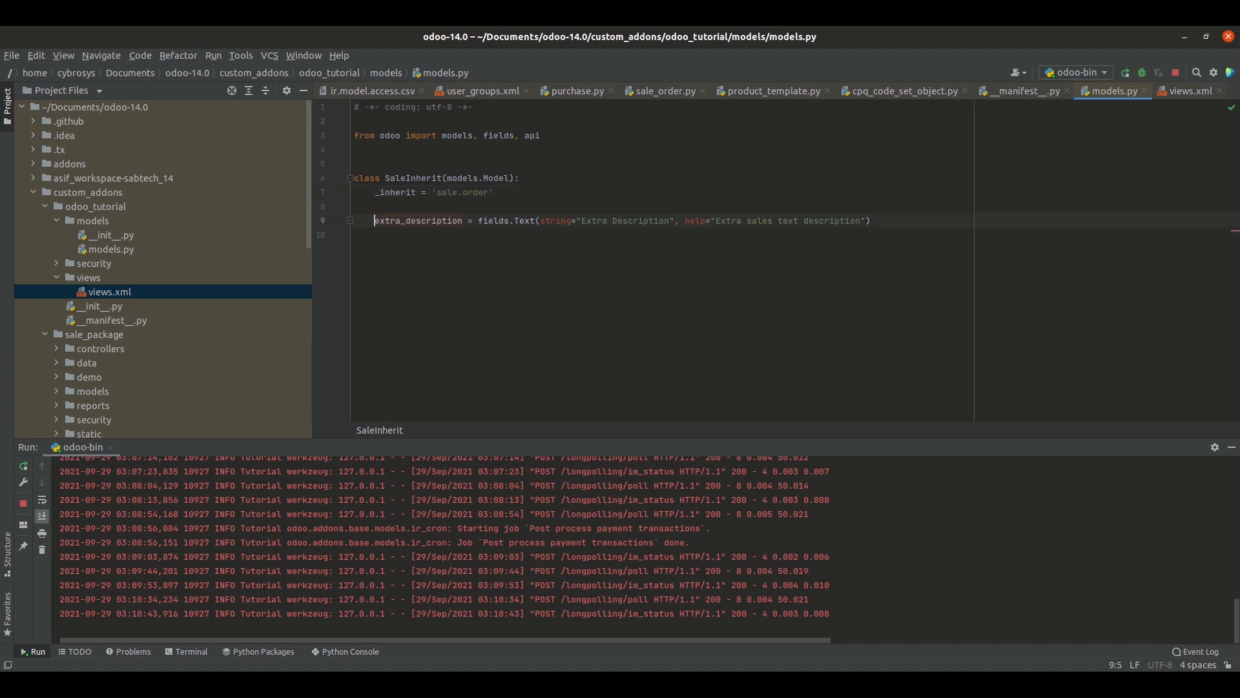
- Return from PyCharm's models.py and views.xml to the Sales Quotations list in the browser
{"action": "double_click", "coordinate": [417, 219]}
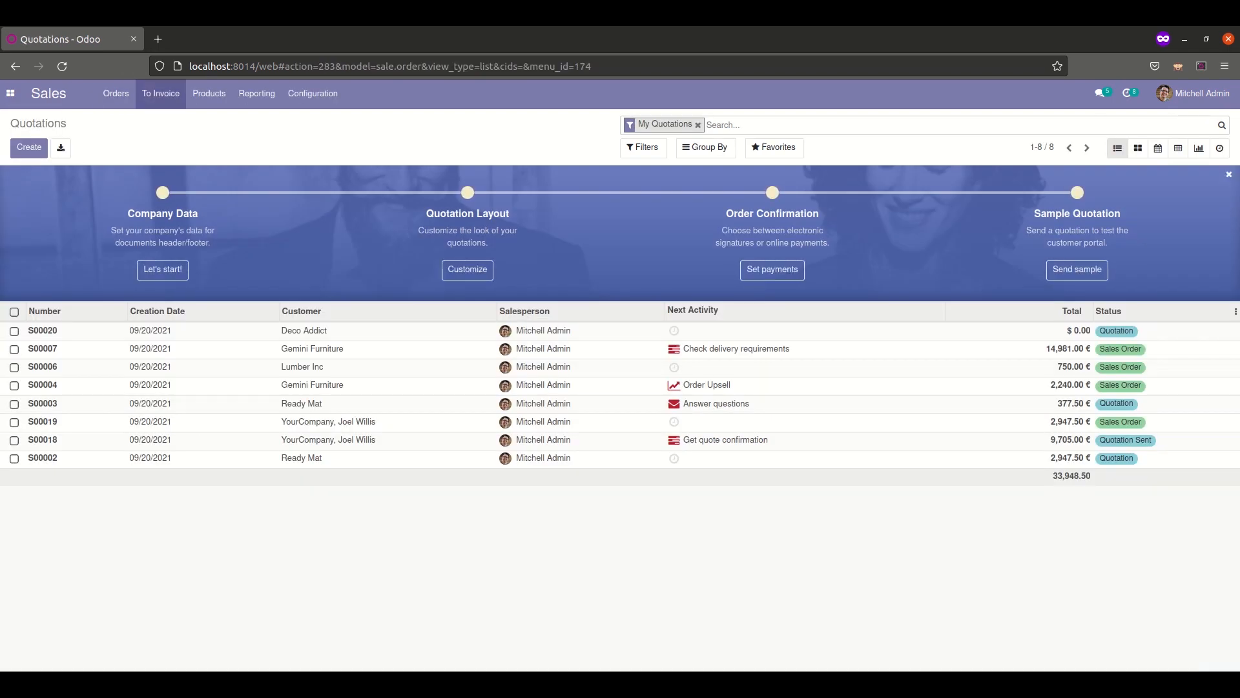
- Start a new quotation and bring up its Edit View: Form architecture via developer mode
{"action": "left_click", "coordinate": [28, 147]}
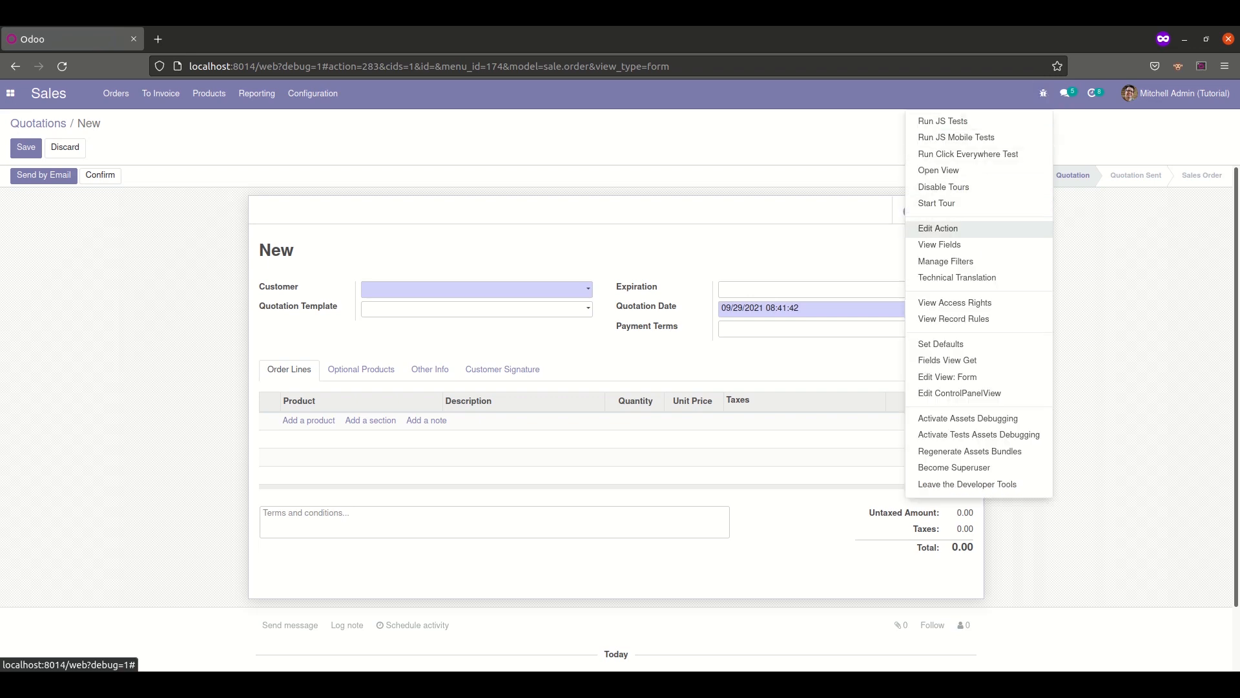
{"action": "left_click", "coordinate": [947, 378]}
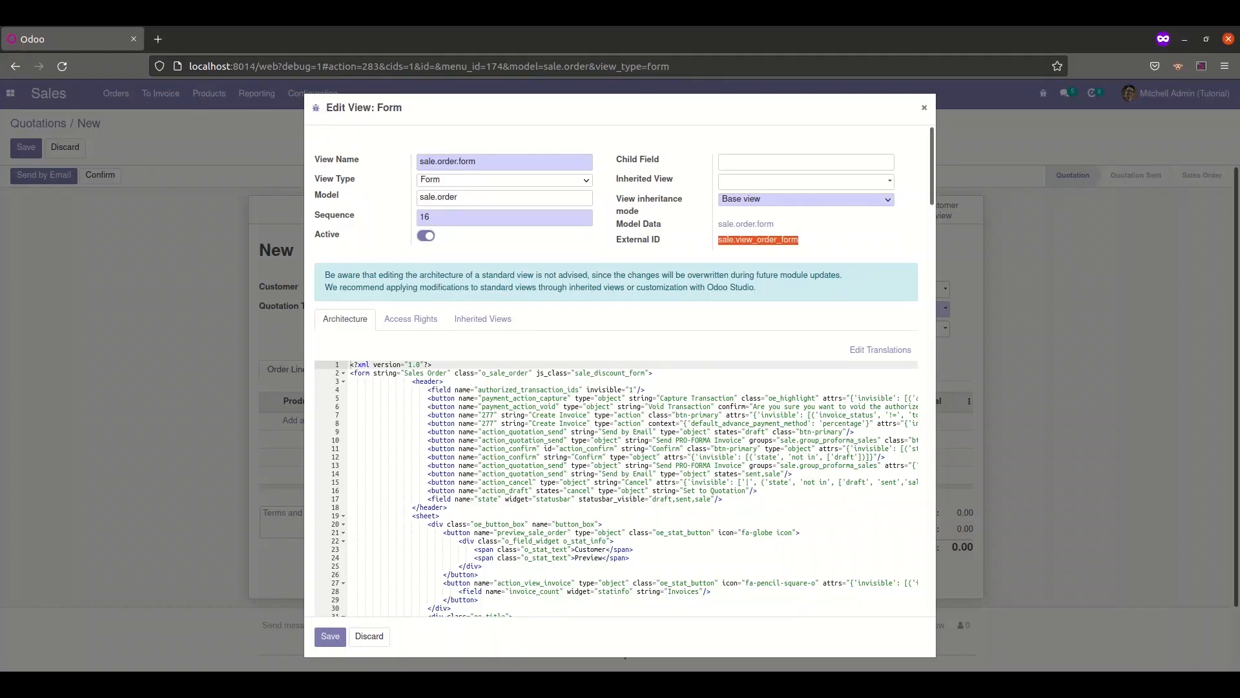
- Find odoo_tutorial in the Apps catalogue by searching 'tutorial' and install it
{"action": "left_click", "coordinate": [10, 93]}
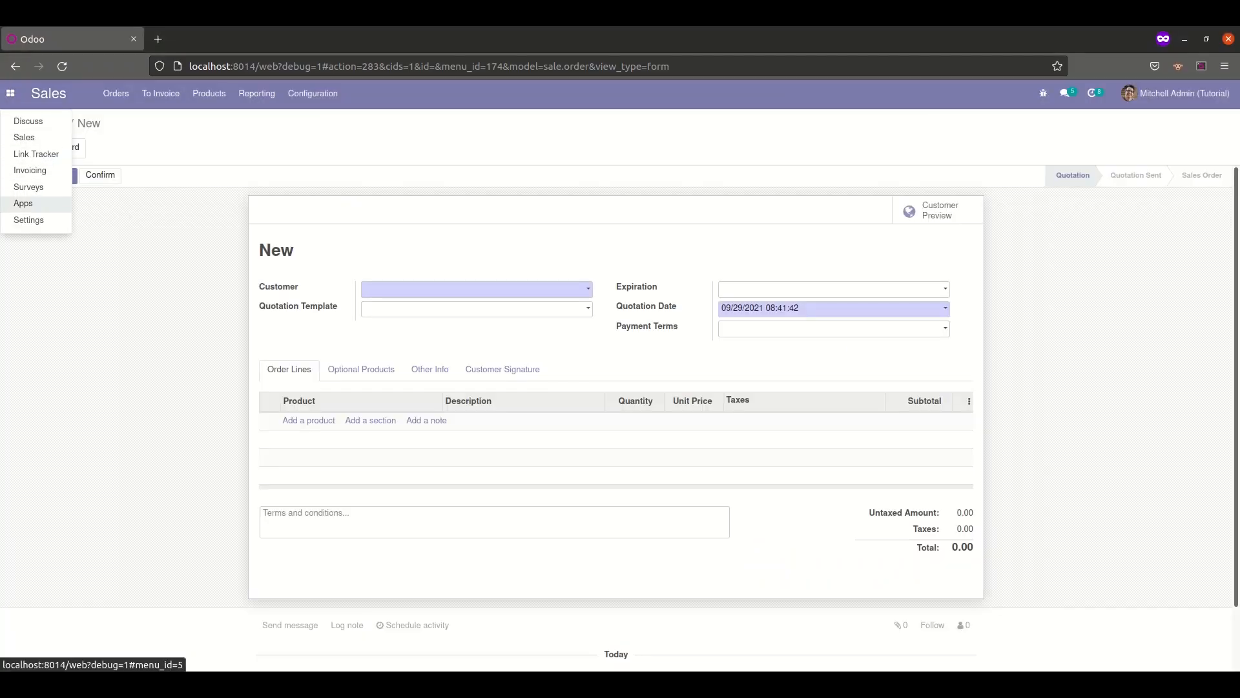
{"action": "left_click", "coordinate": [23, 204]}
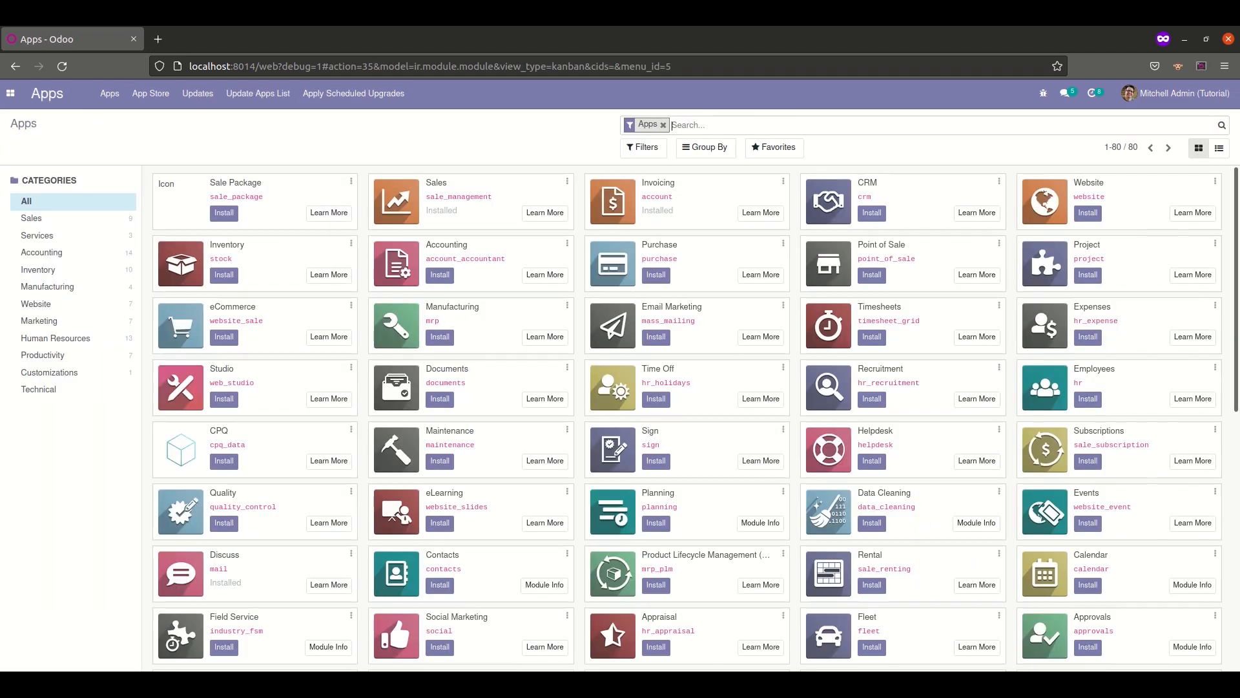
{"action": "type", "text": "t"}
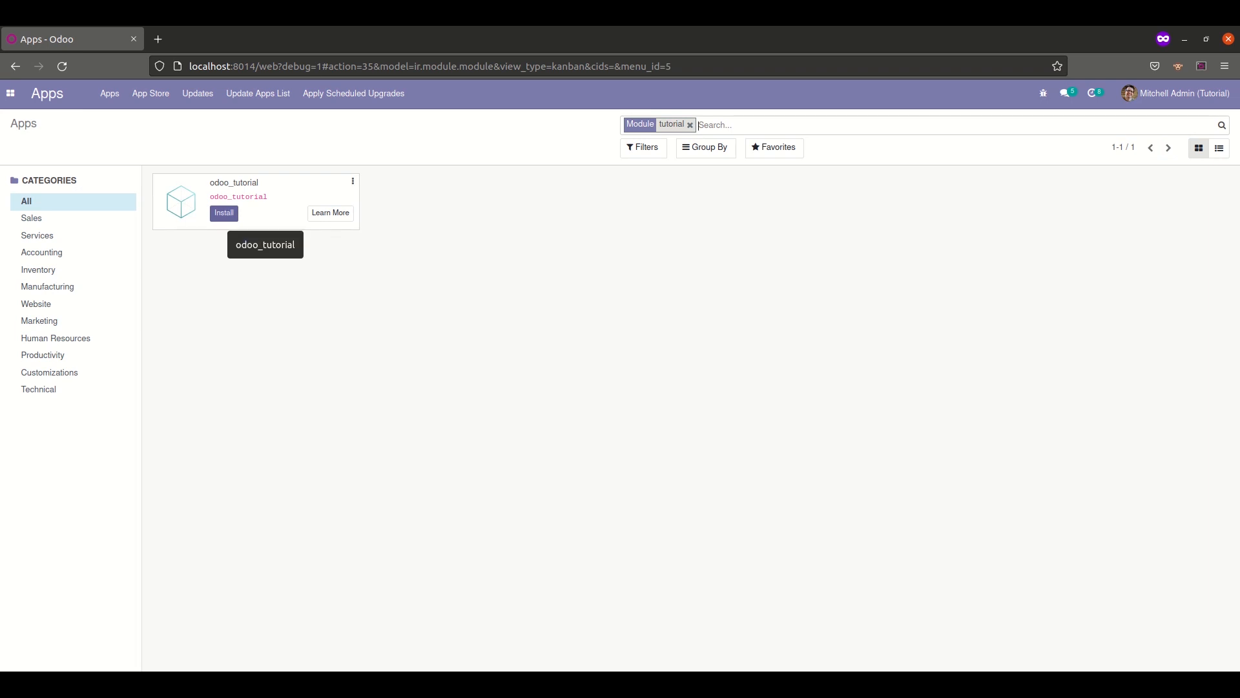
{"action": "left_click", "coordinate": [223, 214]}
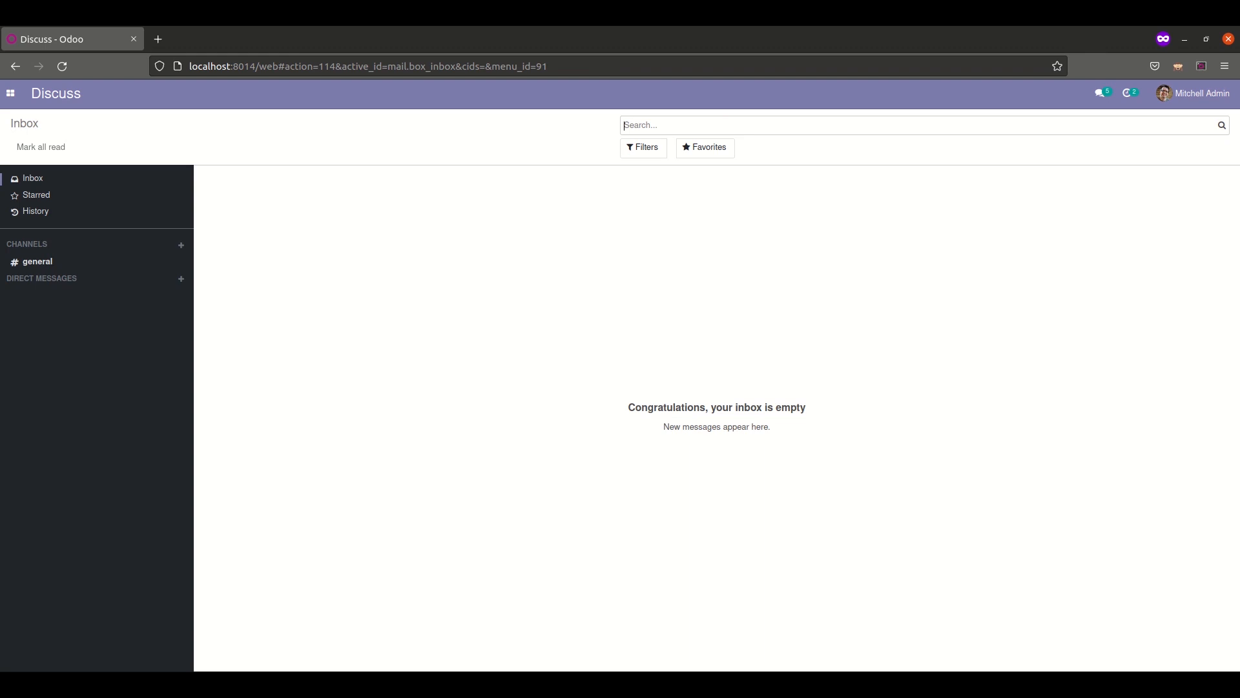
- Create a new Sales quotation showing Extra Description below Customer and begin entering the customer
{"action": "left_click", "coordinate": [11, 93]}
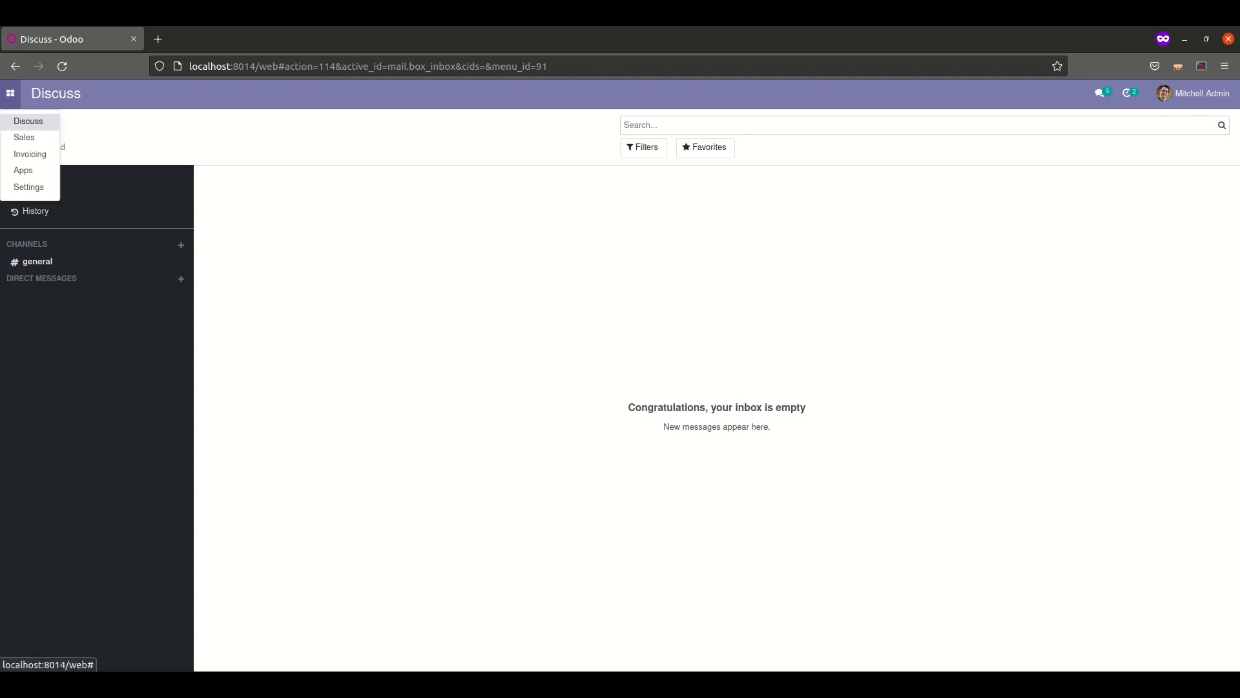
{"action": "left_click", "coordinate": [23, 137]}
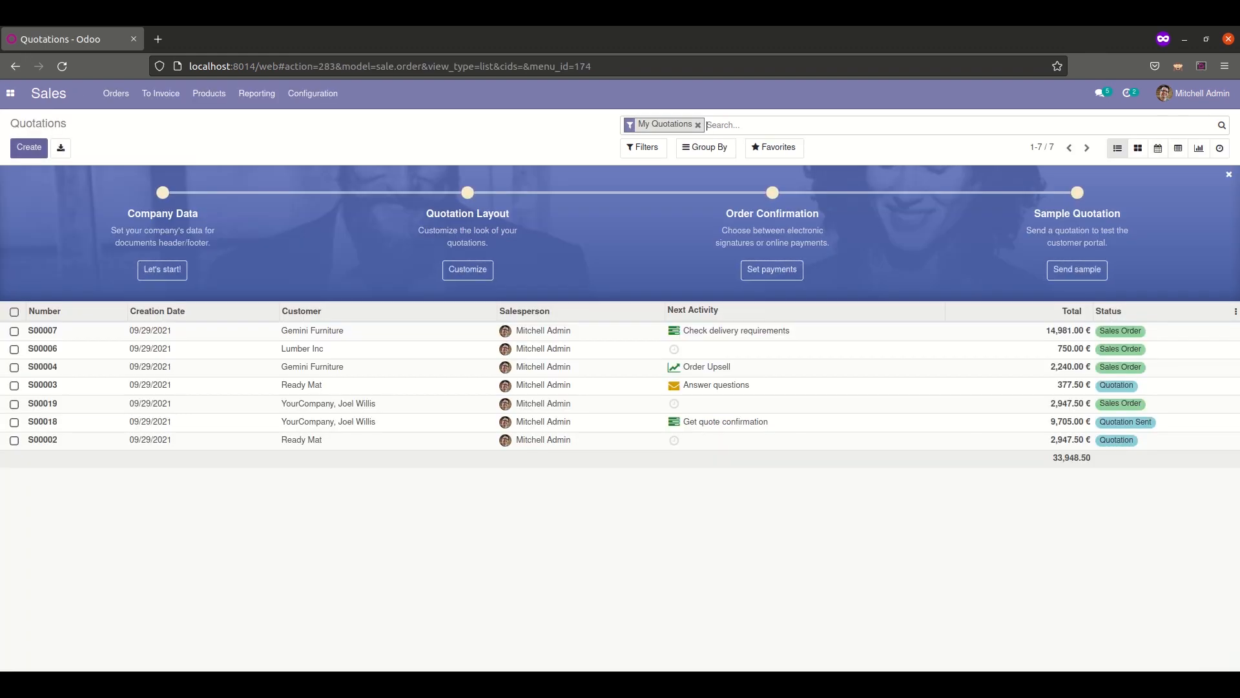
{"action": "left_click", "coordinate": [29, 148]}
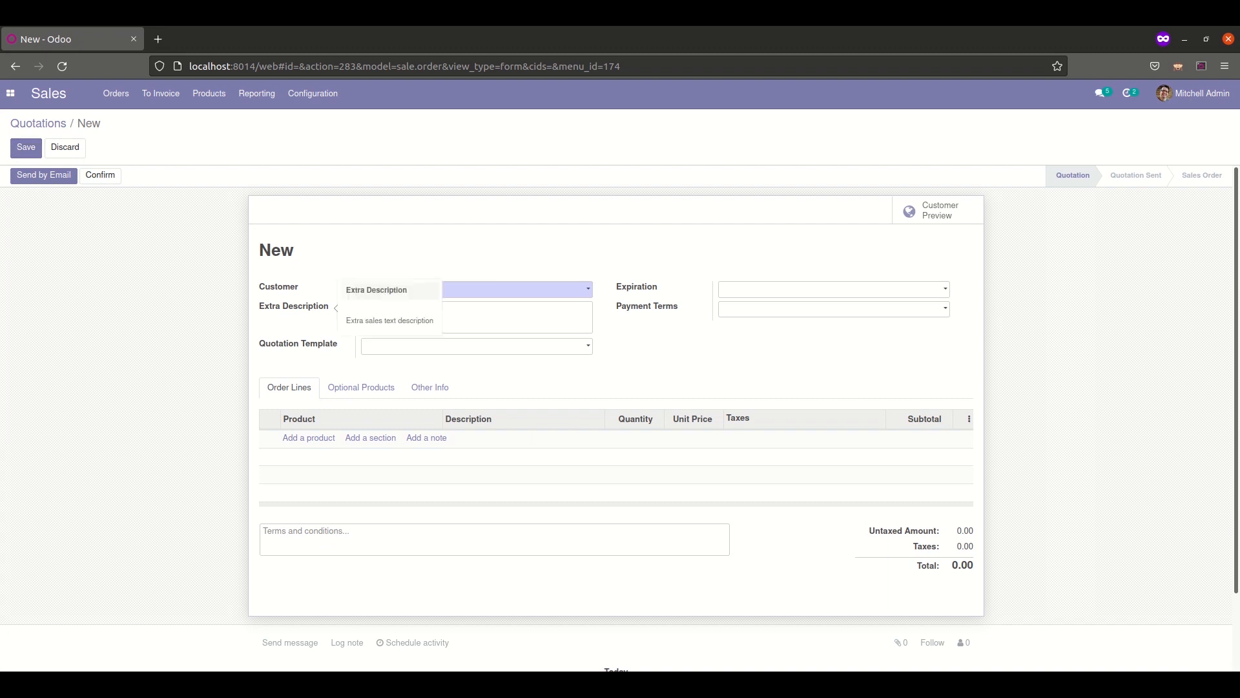
{"action": "left_click", "coordinate": [474, 288]}
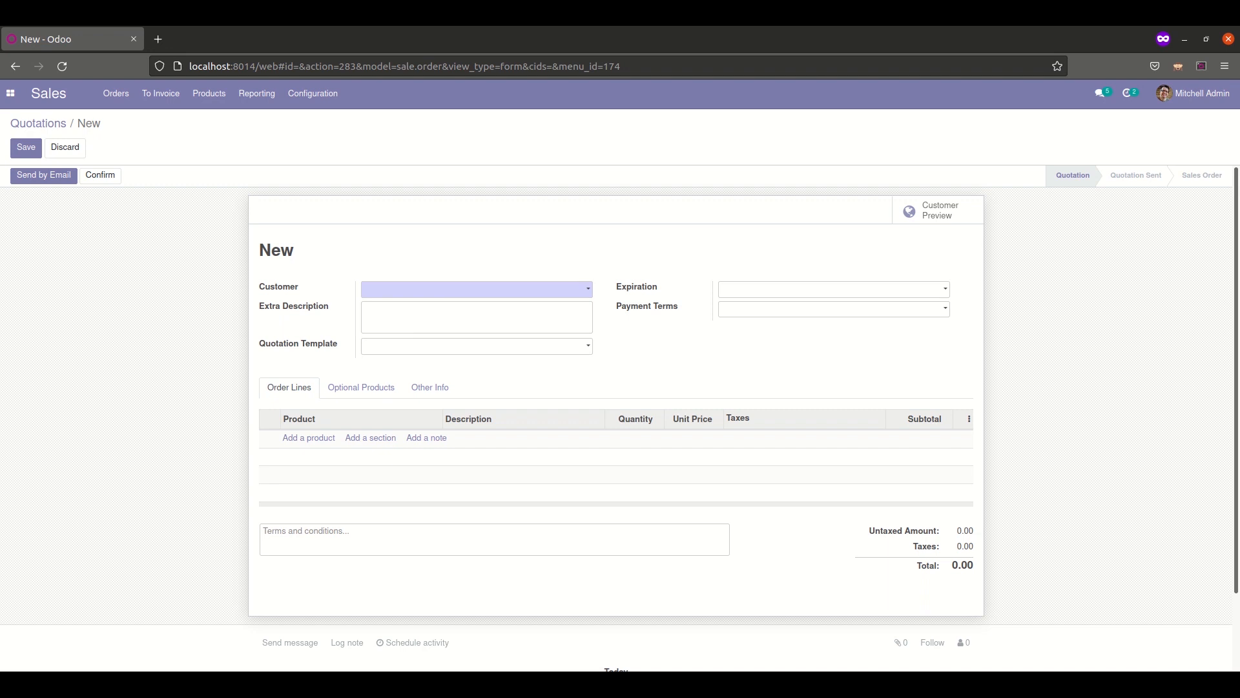
{"action": "left_click", "coordinate": [475, 288]}
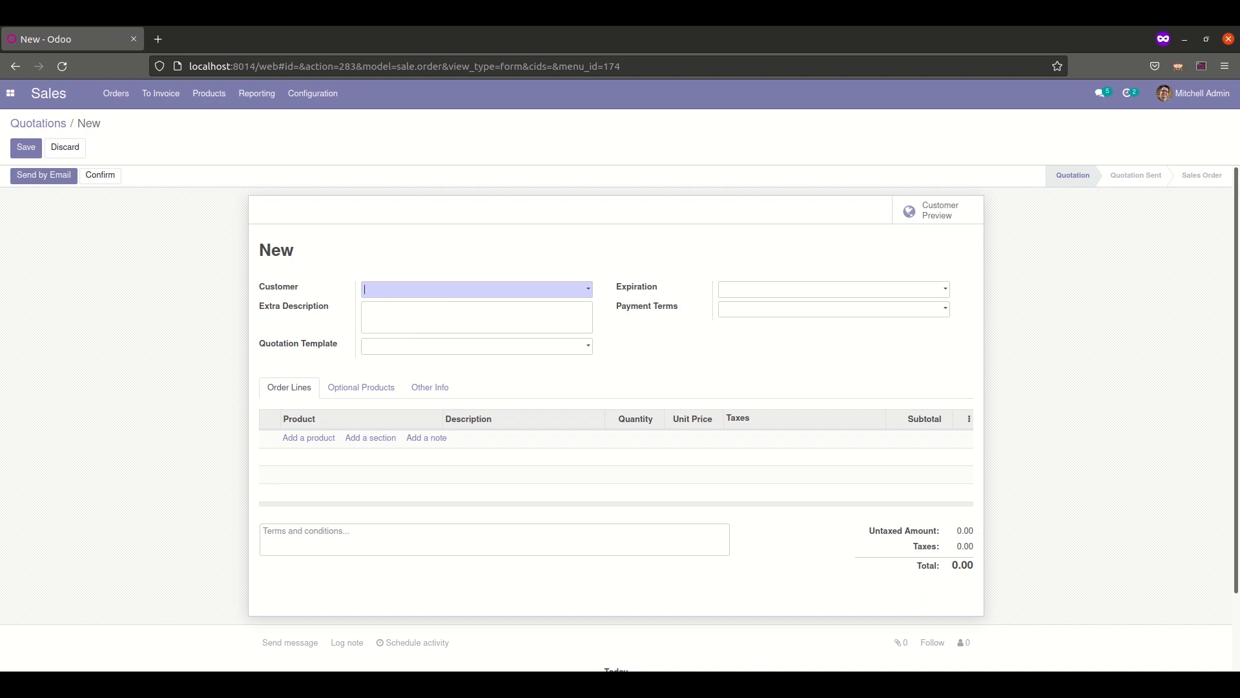